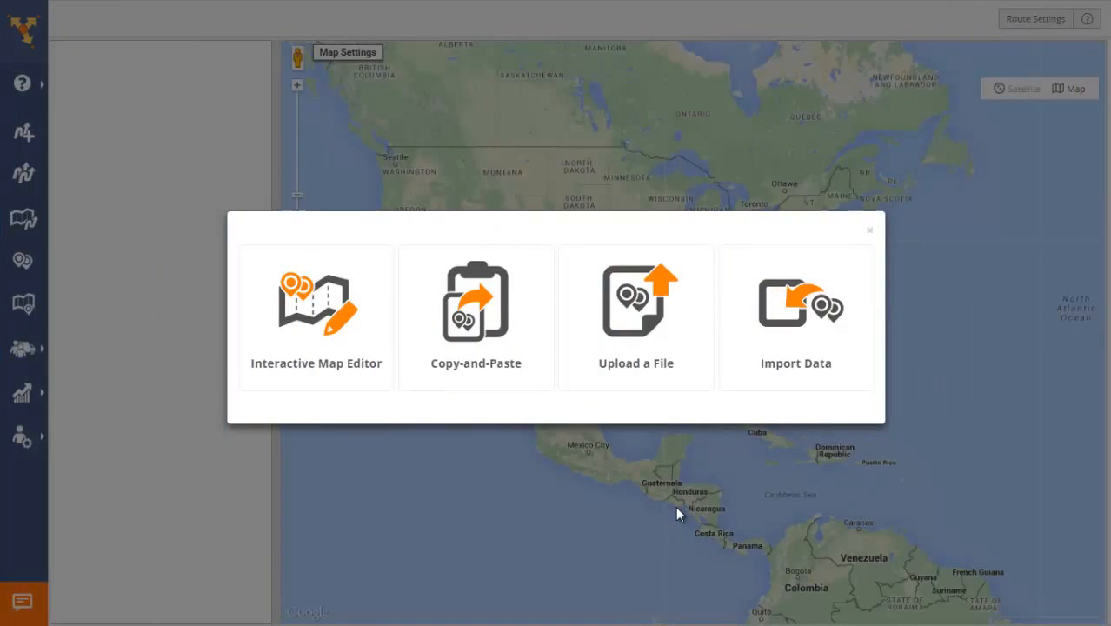
{"action": "mouse_move", "coordinate": [366, 445]}
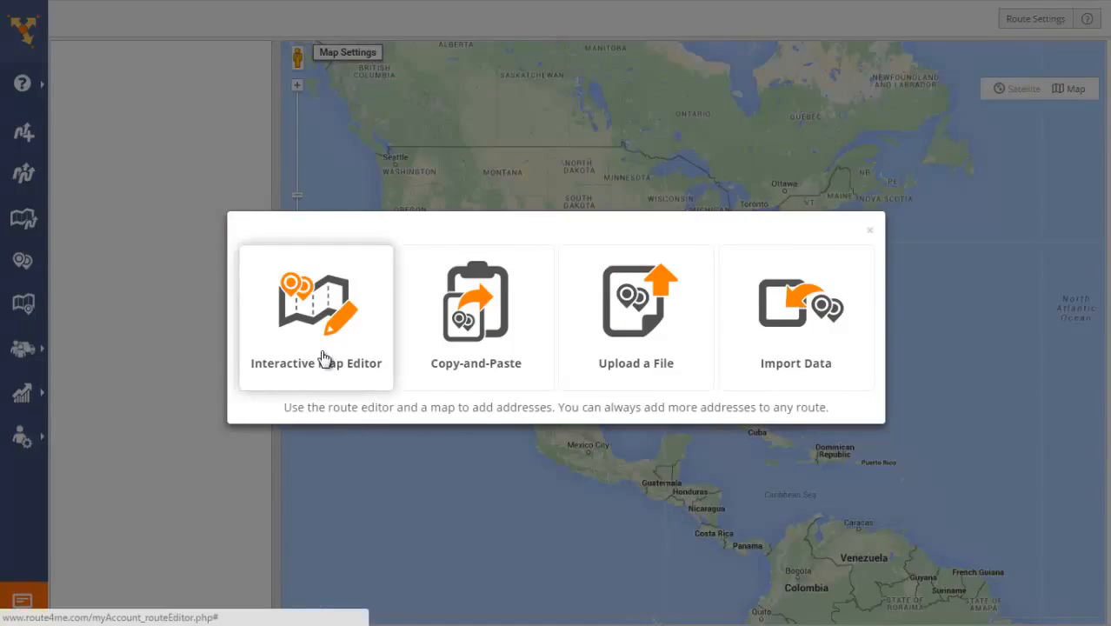
{"action": "mouse_move", "coordinate": [535, 435]}
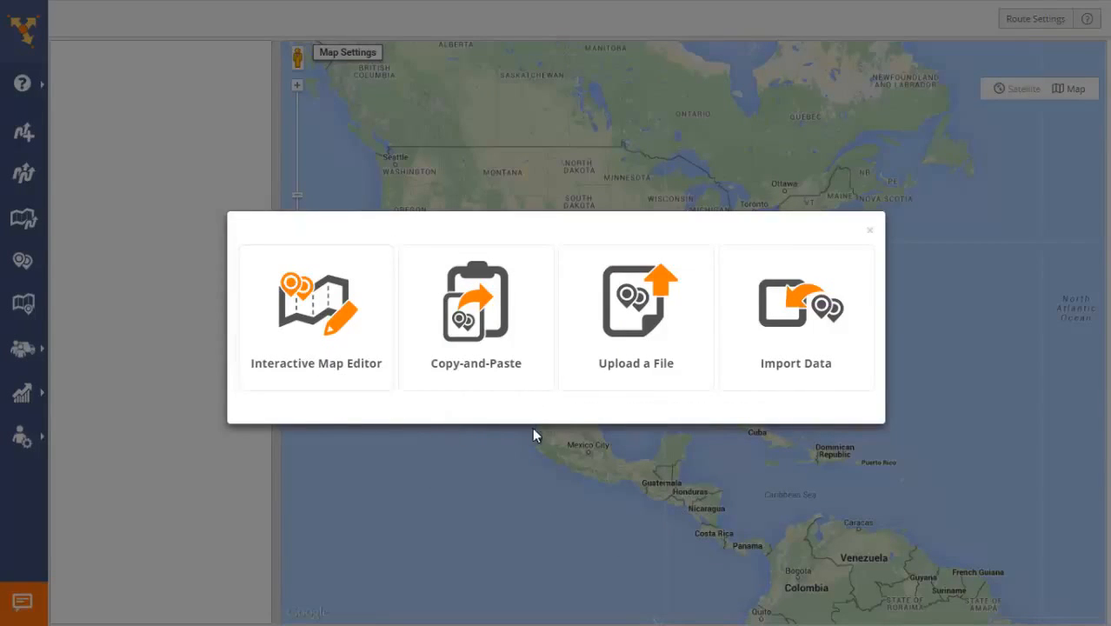
{"action": "mouse_move", "coordinate": [637, 316]}
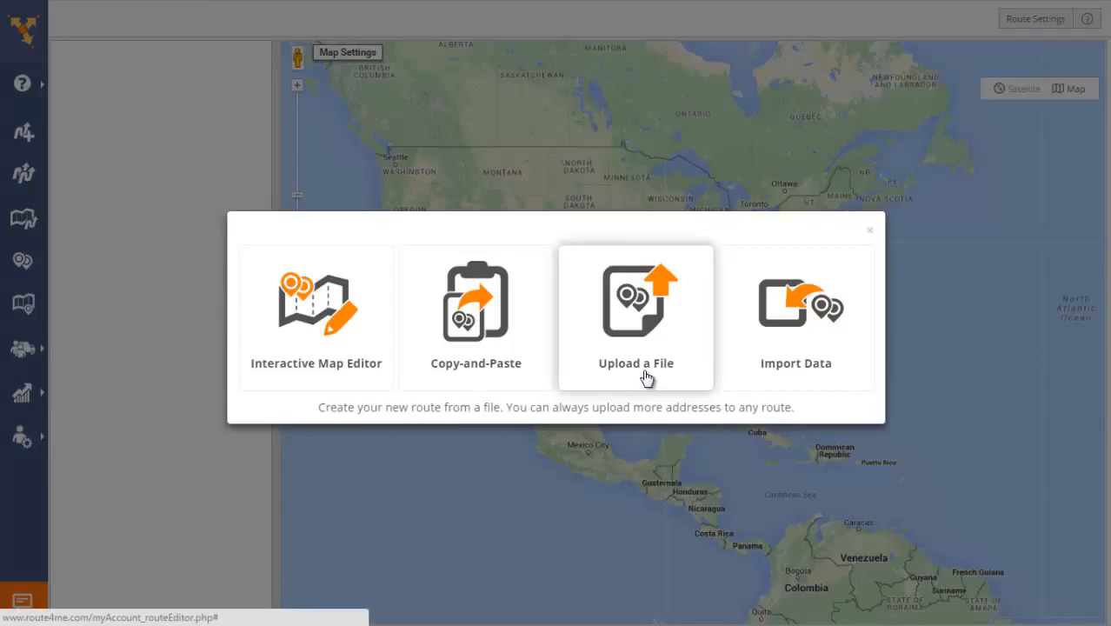
- Build the route from an uploaded file with a 10:00 am start time on 06/26/2015
{"action": "left_click", "coordinate": [636, 317]}
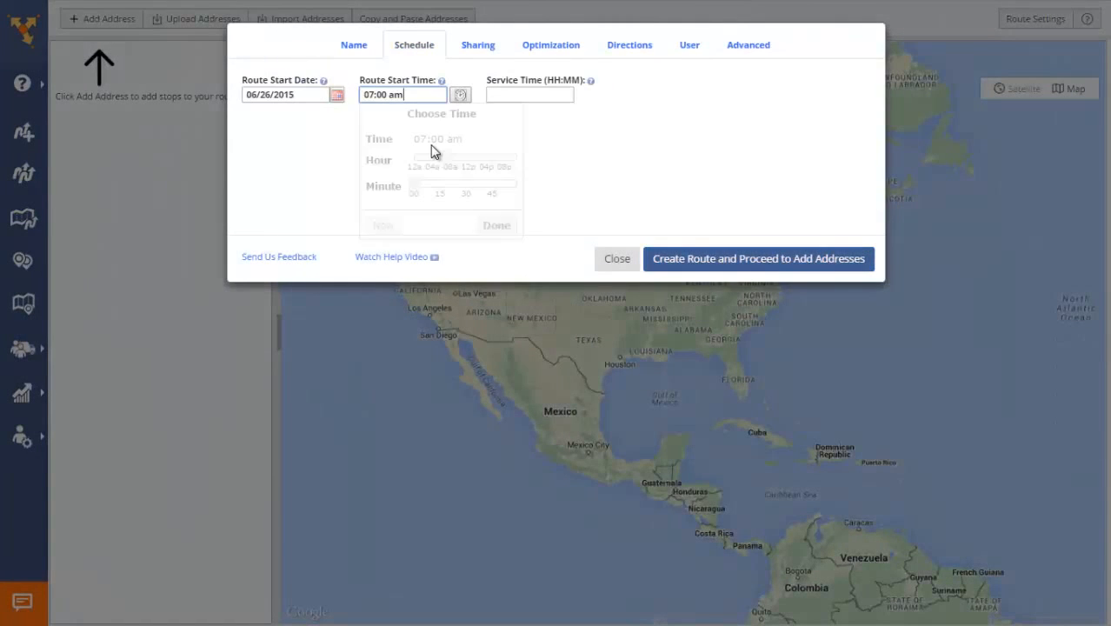
{"action": "left_click_drag", "start_coordinate": [421, 157], "coordinate": [459, 156]}
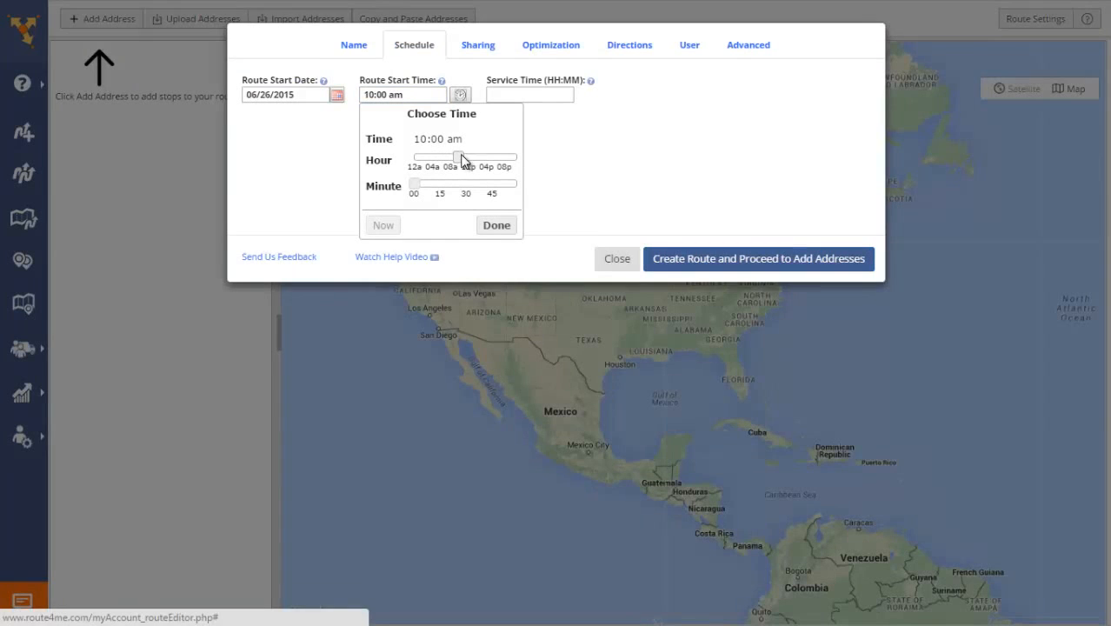
{"action": "left_click", "coordinate": [477, 46]}
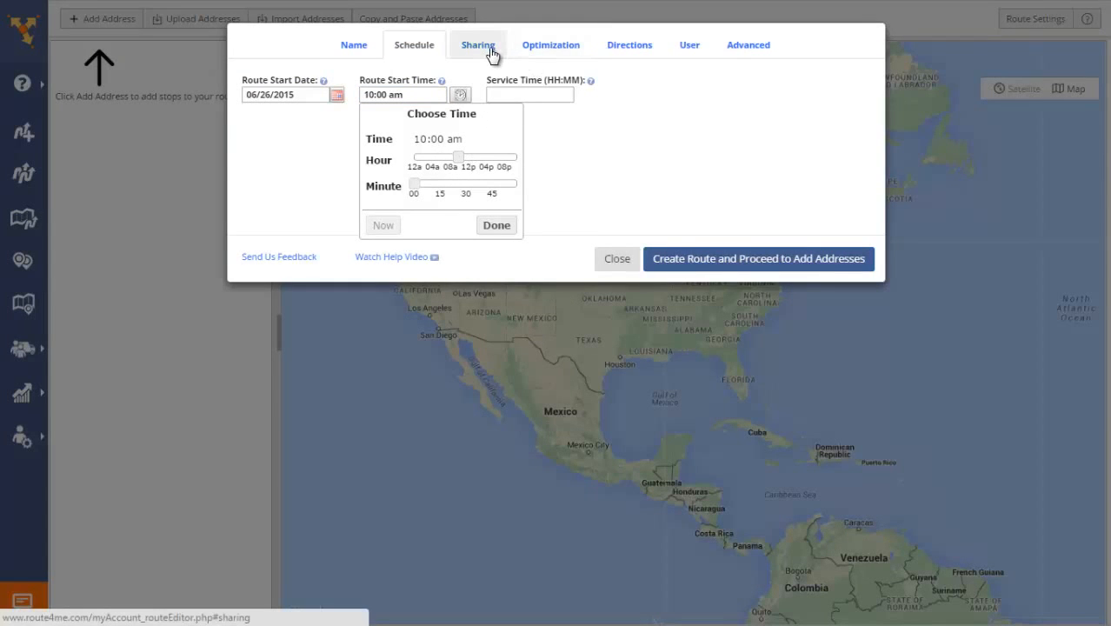
- Review optimization and time-based directions settings, then create the route and proceed to addresses
{"action": "left_click", "coordinate": [550, 46]}
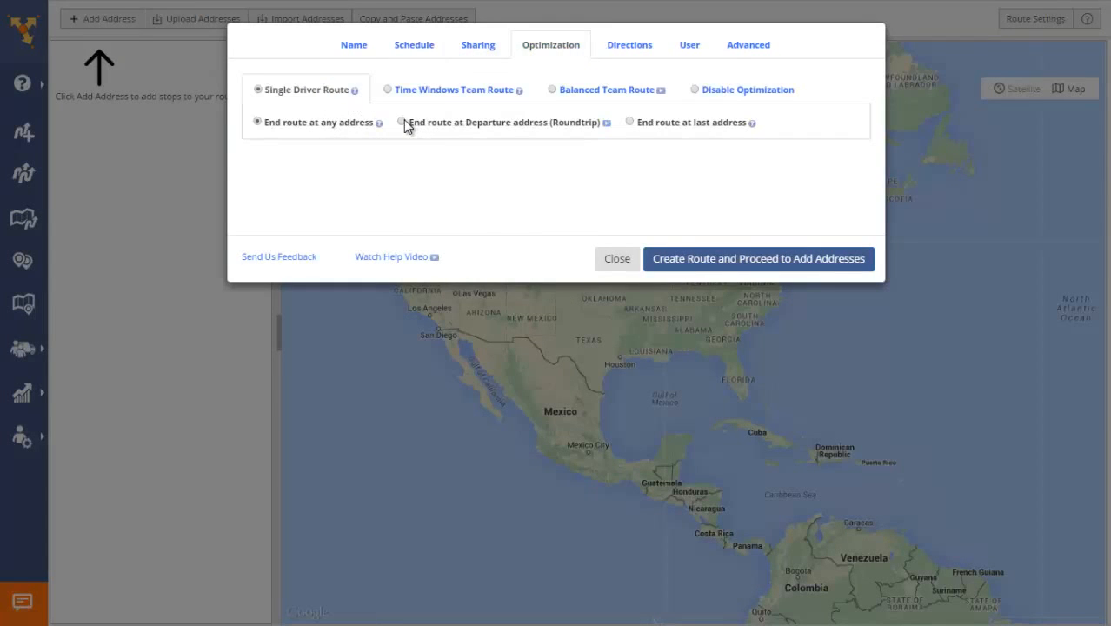
{"action": "left_click", "coordinate": [628, 45]}
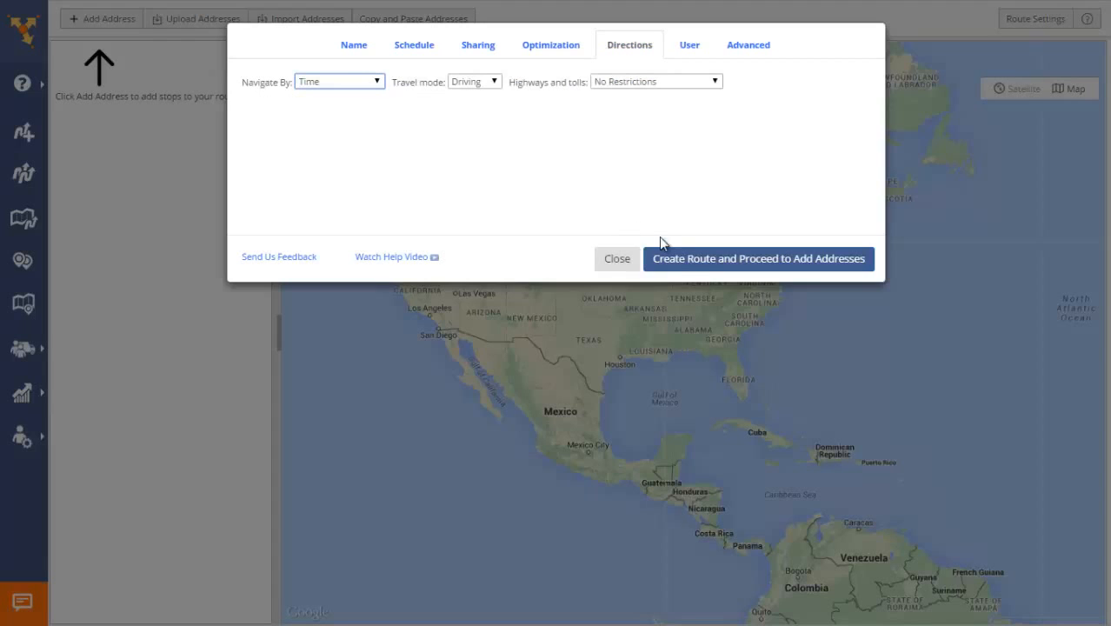
{"action": "left_click", "coordinate": [758, 258]}
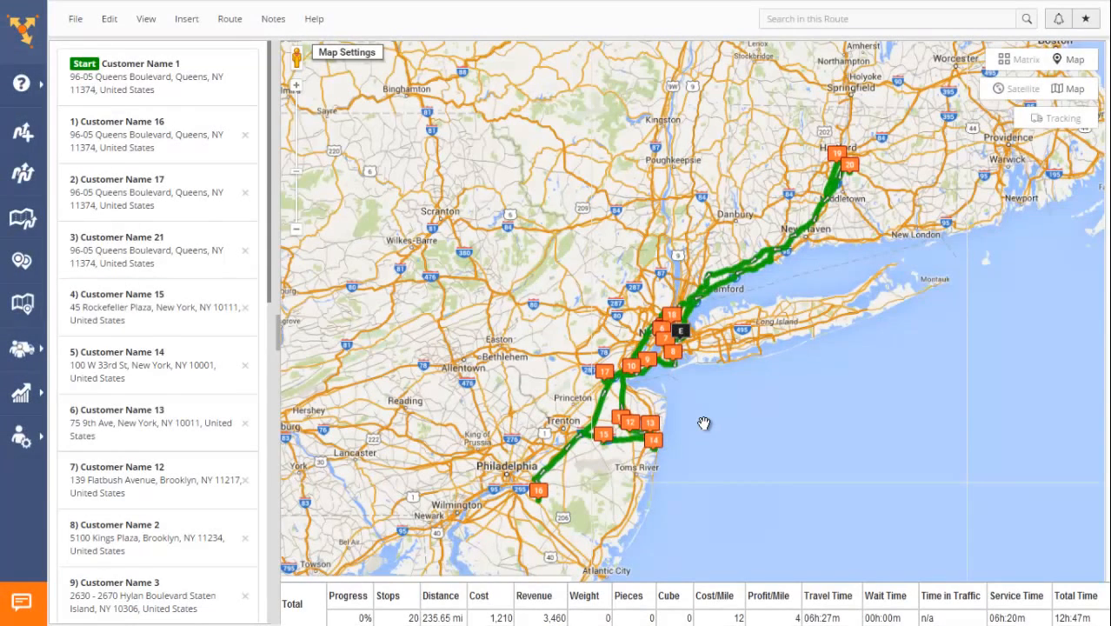
{"action": "mouse_move", "coordinate": [710, 424]}
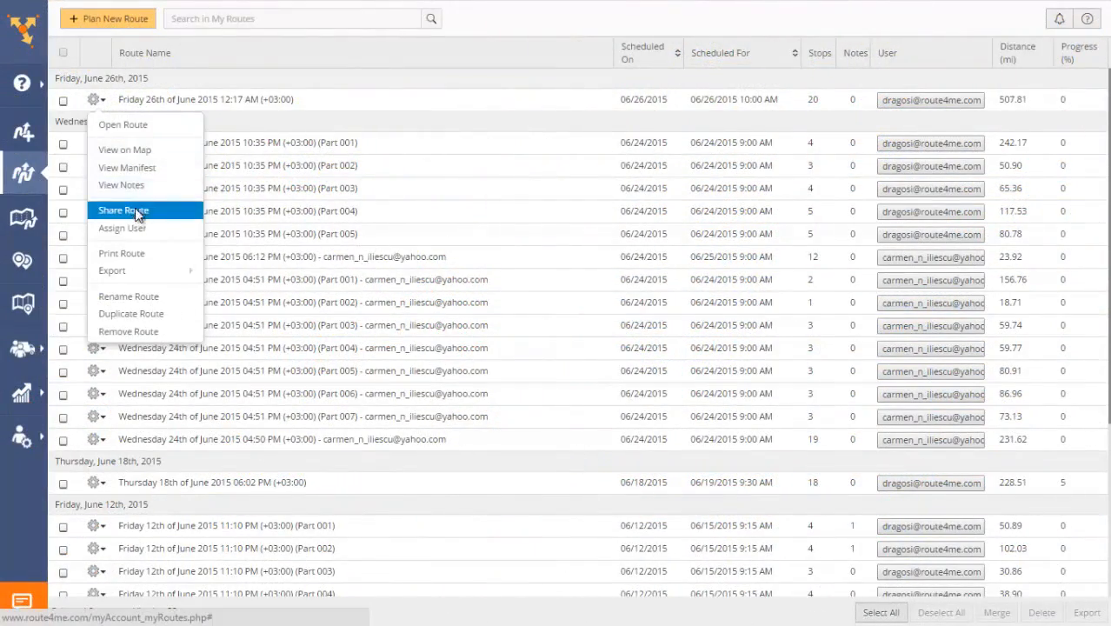
{"action": "left_click", "coordinate": [122, 211]}
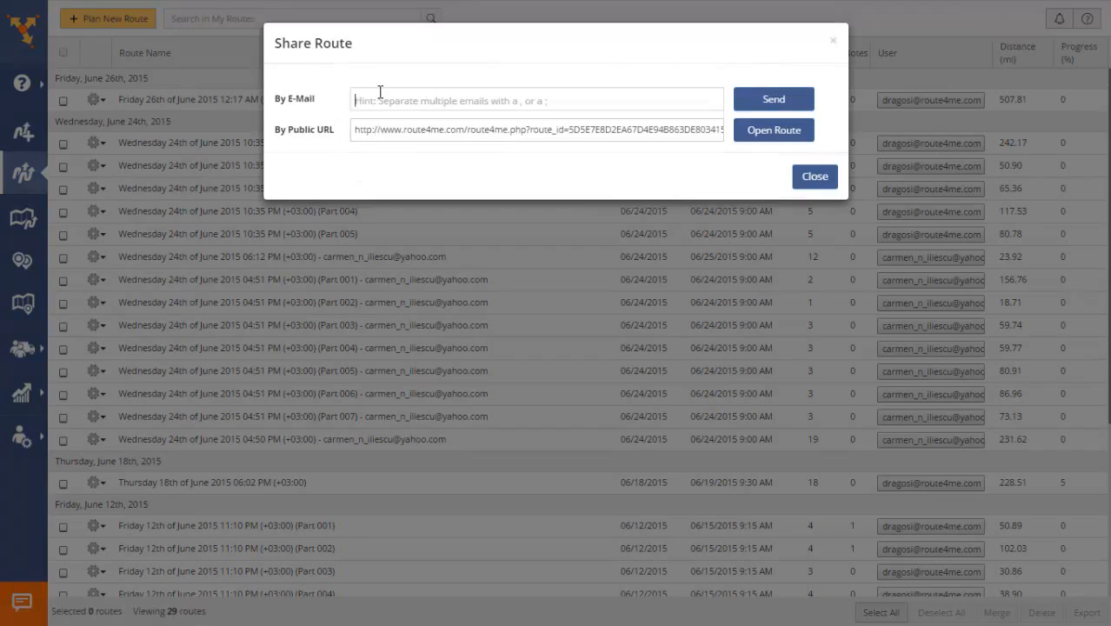
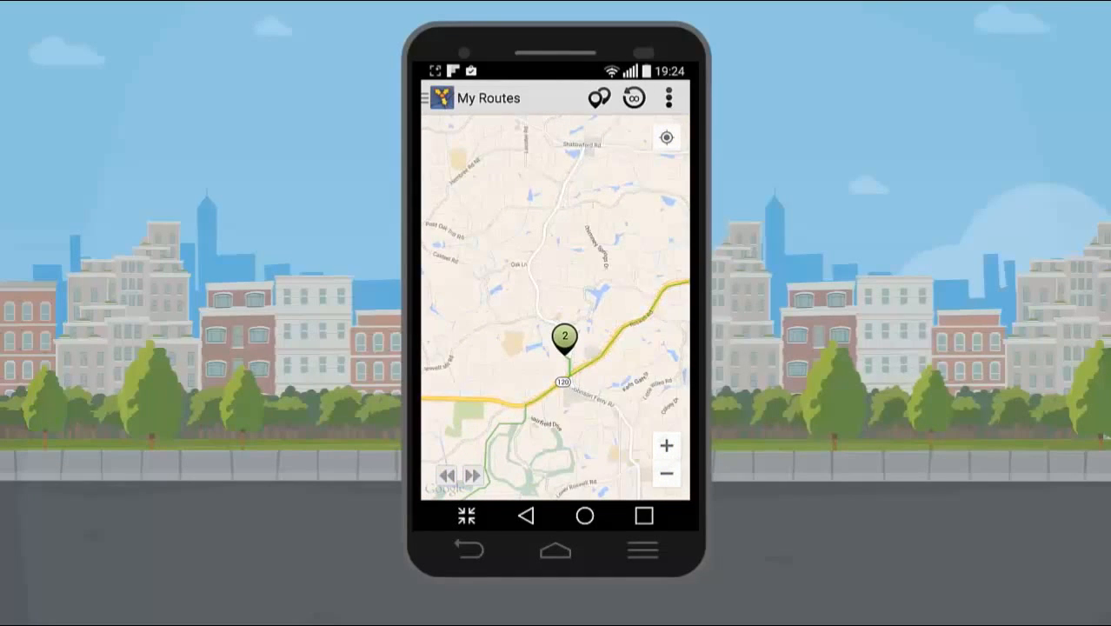
- Switch the received route from the map to the ordered destinations list
{"action": "left_click", "coordinate": [598, 98]}
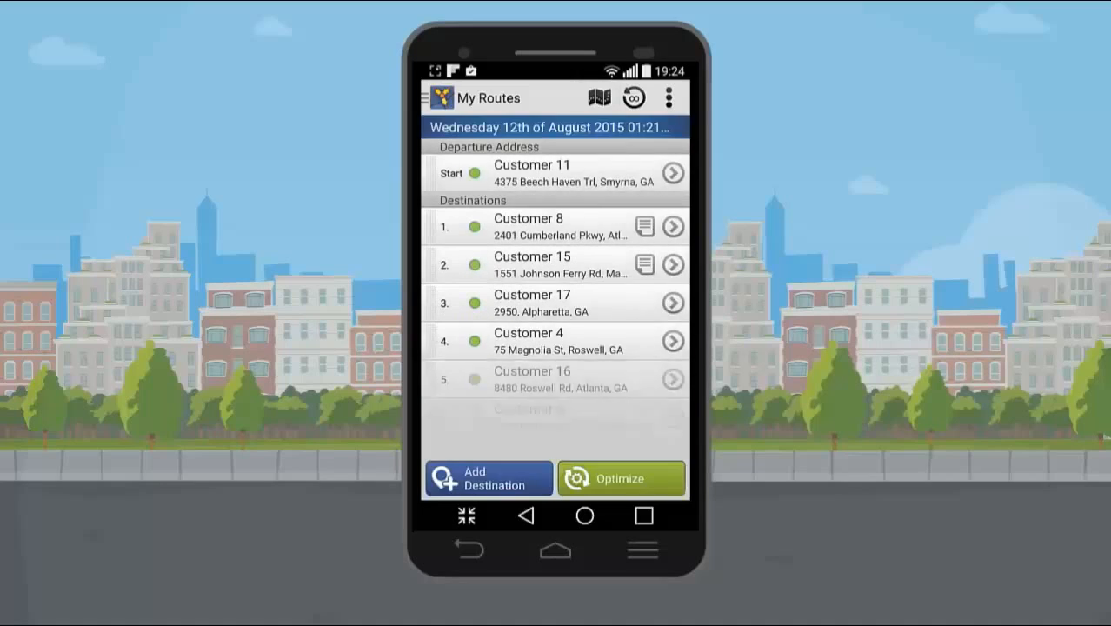